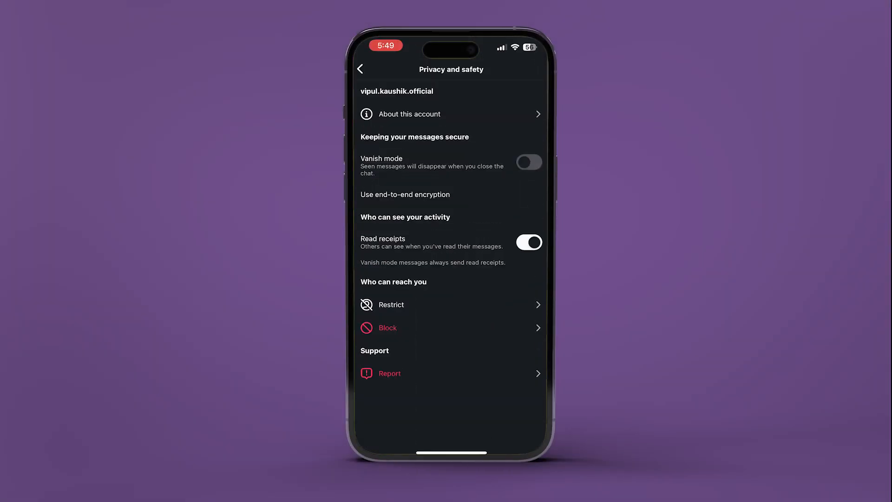
pyautogui.click(360, 68)
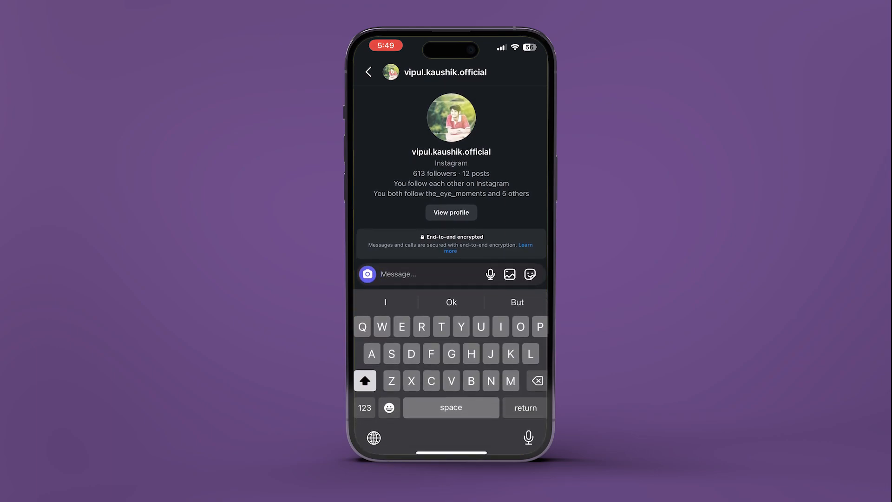
# - Send 'Hello!' as the first message in the encrypted chat
pyautogui.write('Hello!')
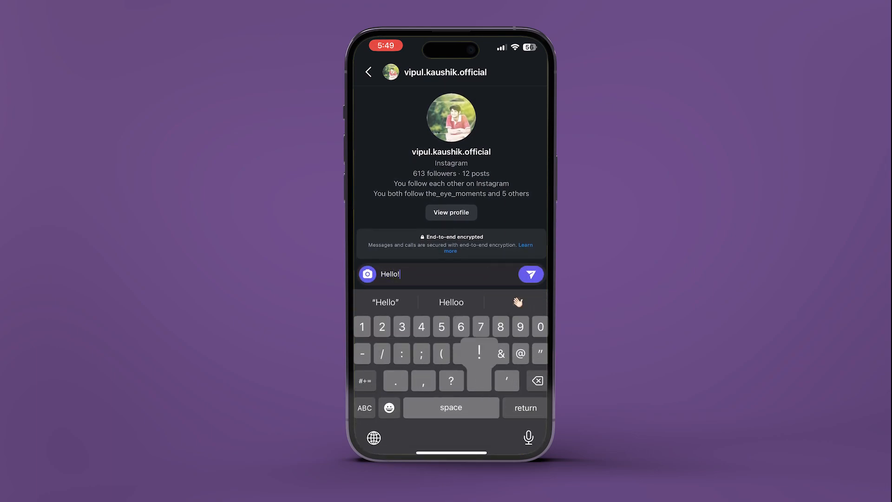
pyautogui.click(529, 274)
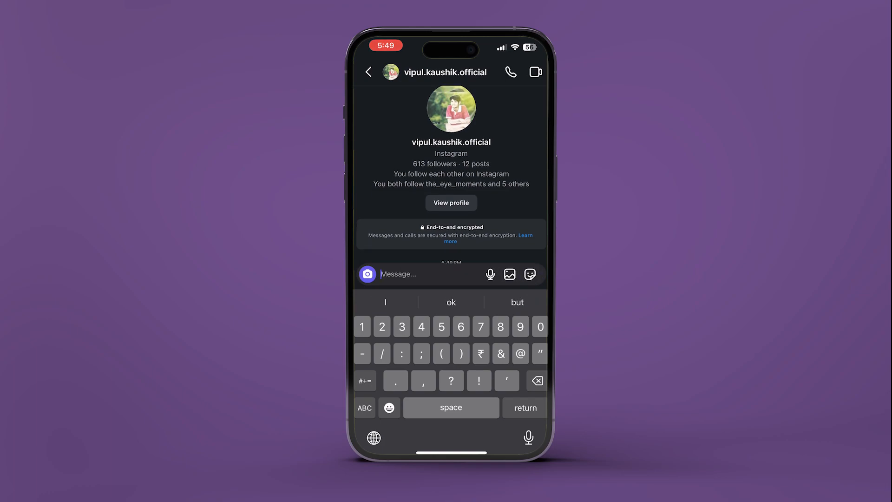